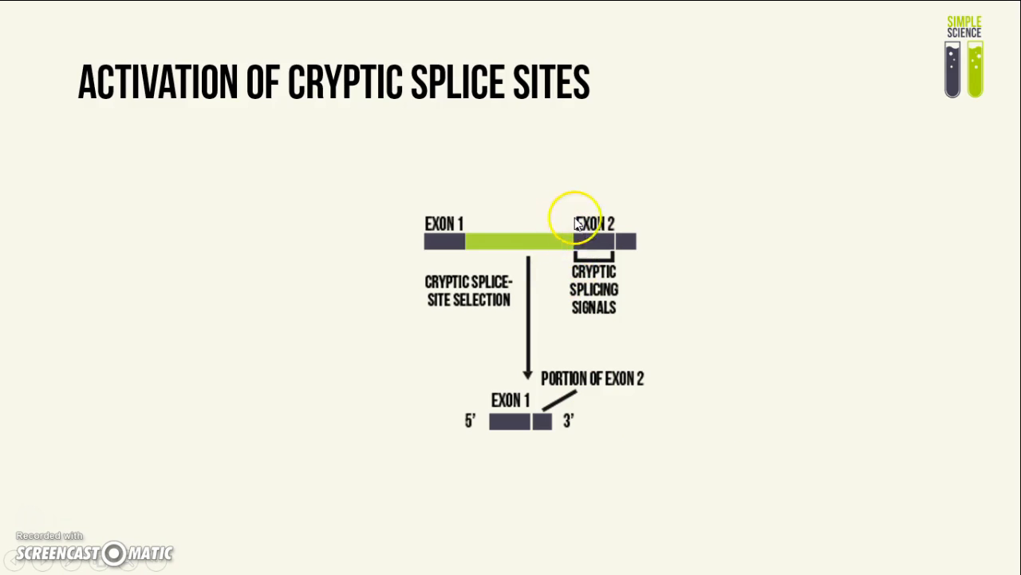
mouse_move(580, 254)
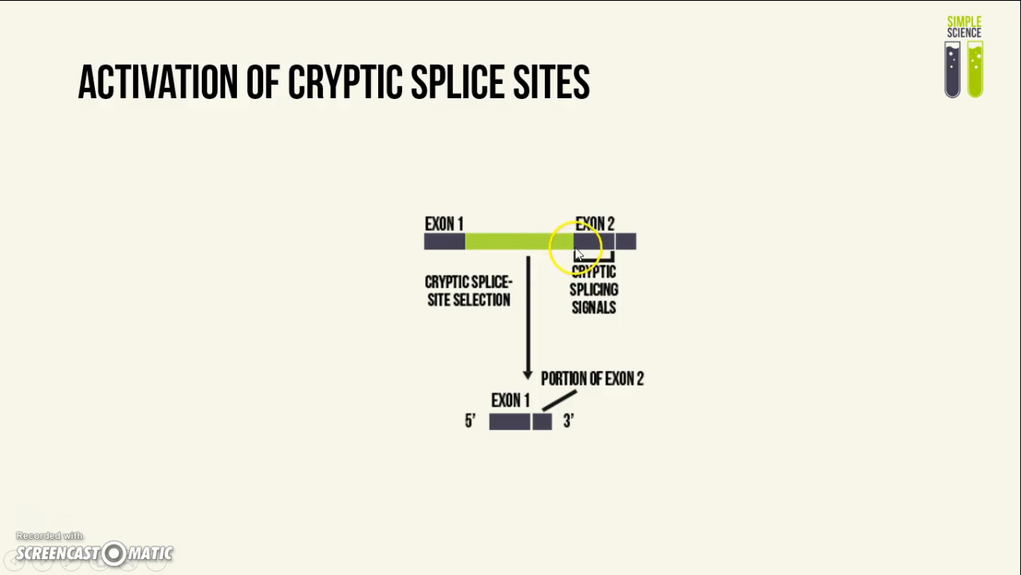
mouse_move(577, 230)
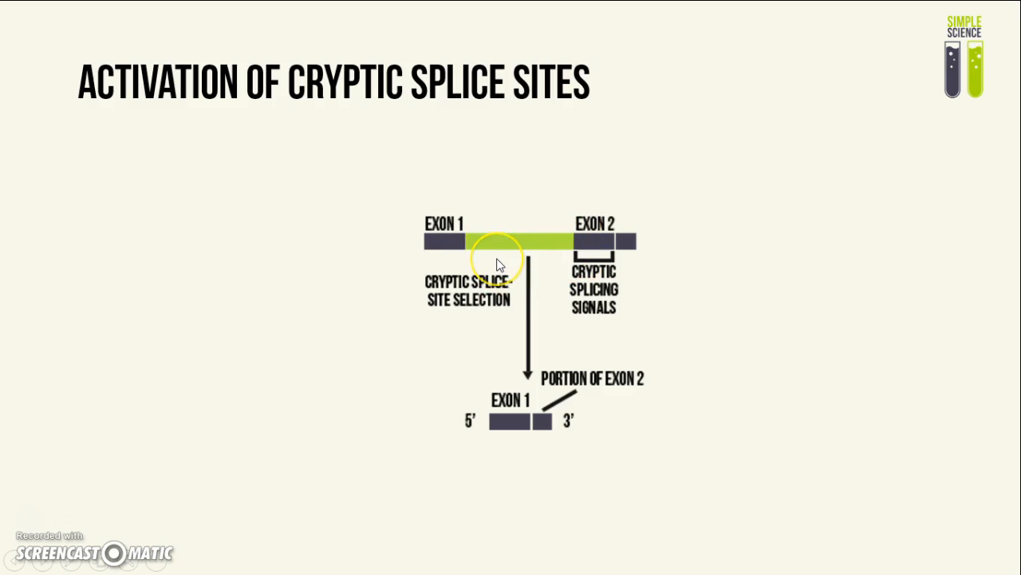
mouse_move(562, 274)
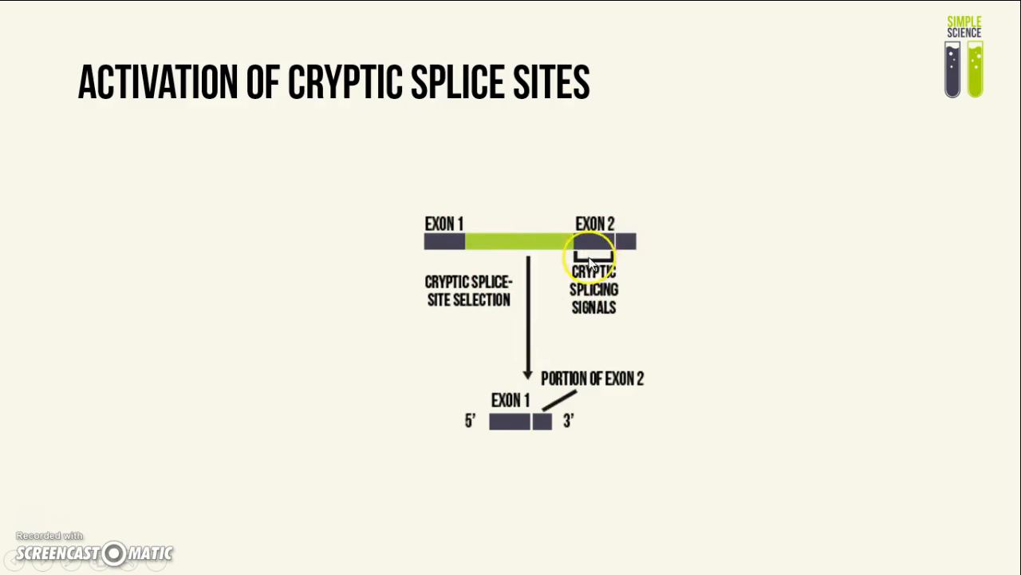
mouse_move(543, 434)
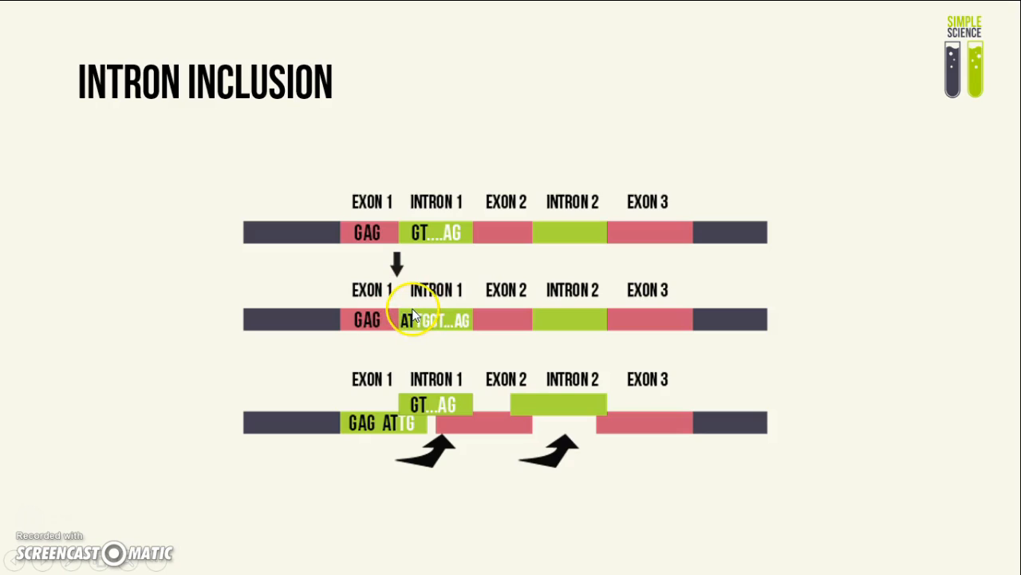
mouse_move(422, 323)
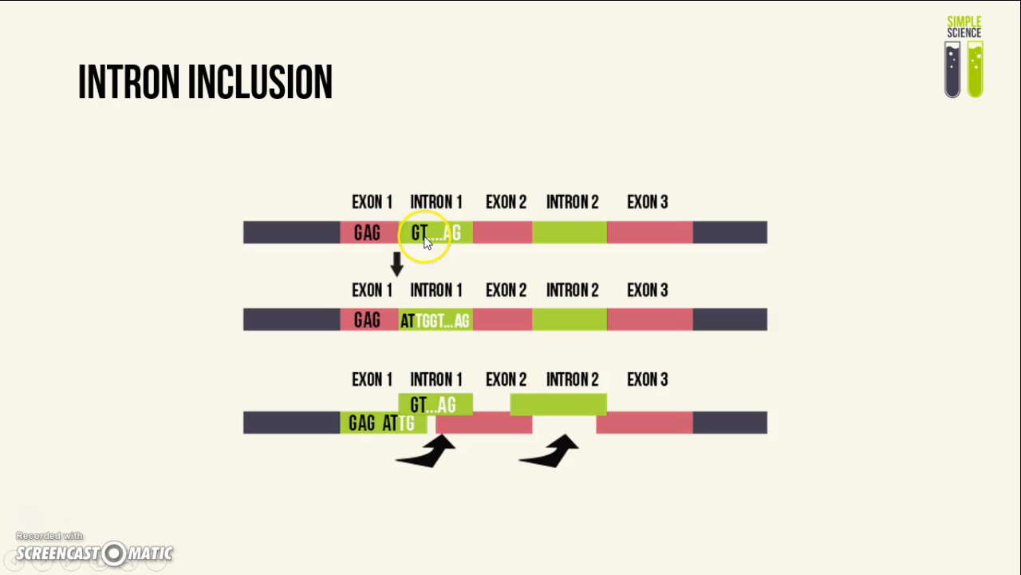
mouse_move(391, 319)
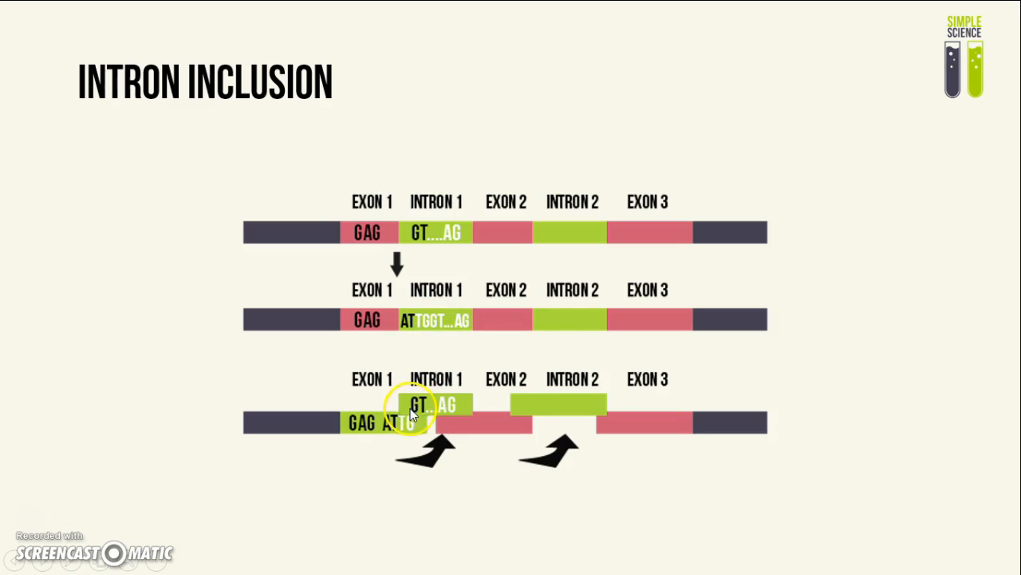
mouse_move(447, 322)
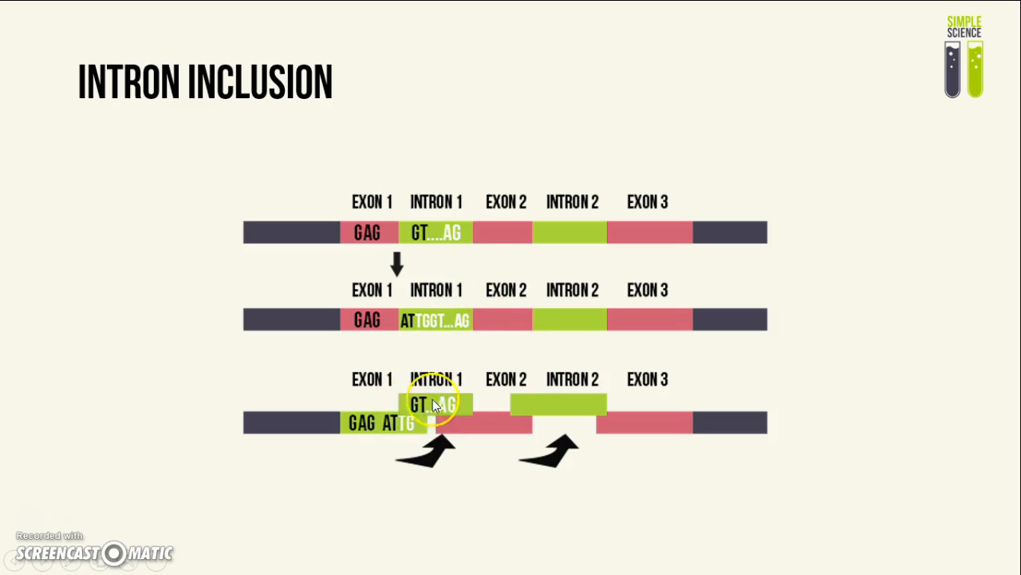
mouse_move(447, 364)
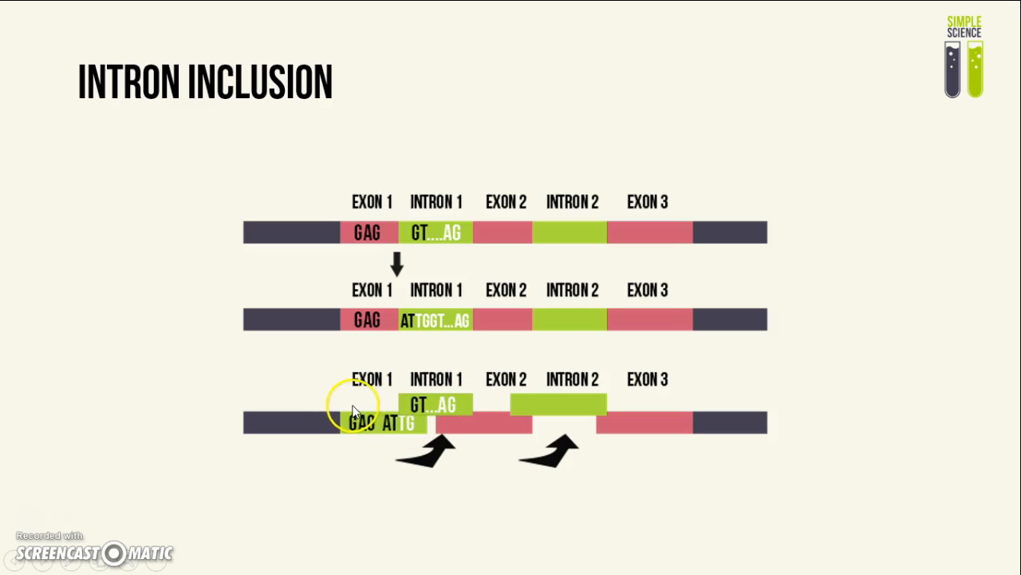
mouse_move(403, 412)
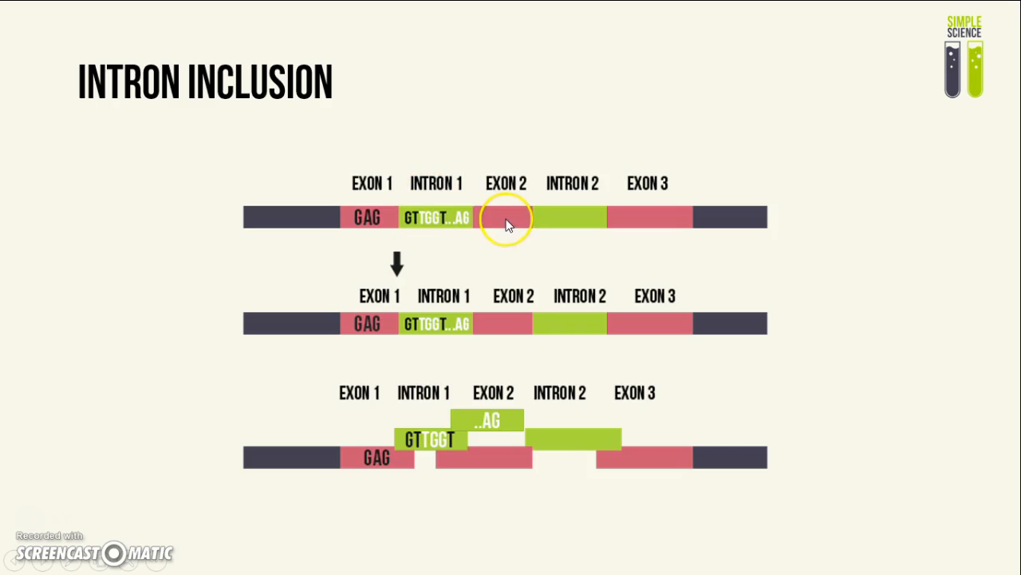
mouse_move(447, 243)
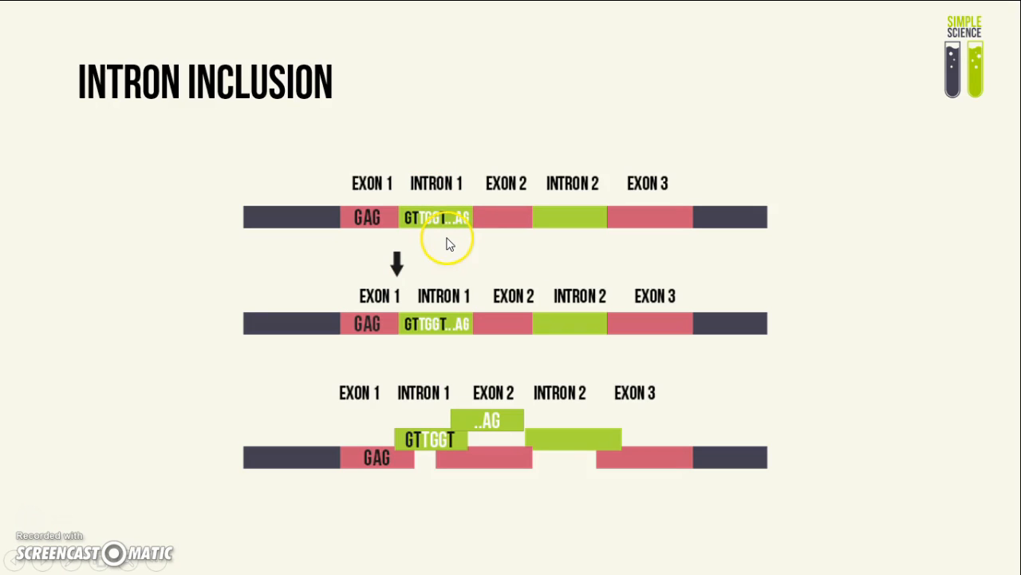
mouse_move(446, 214)
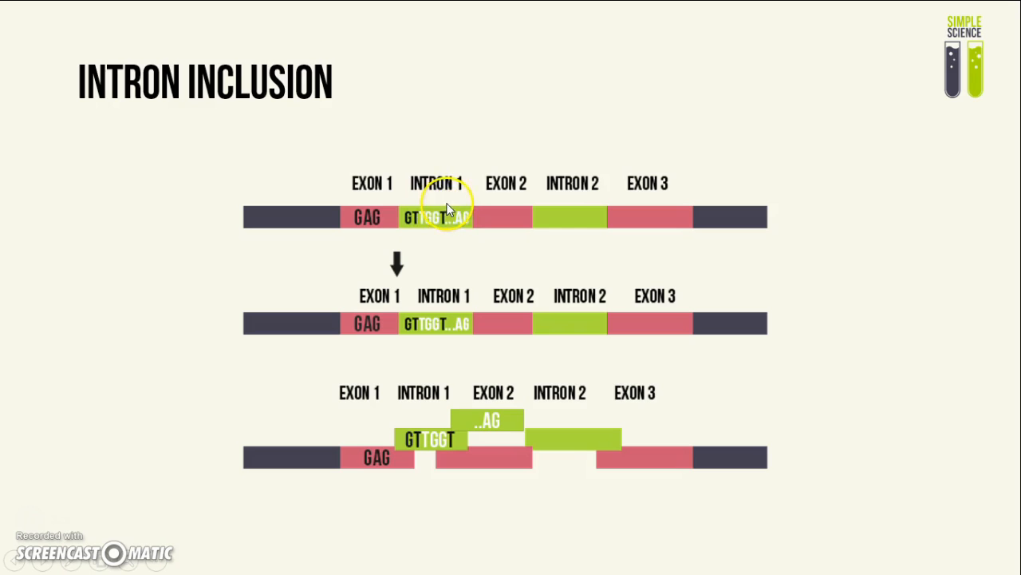
mouse_move(413, 249)
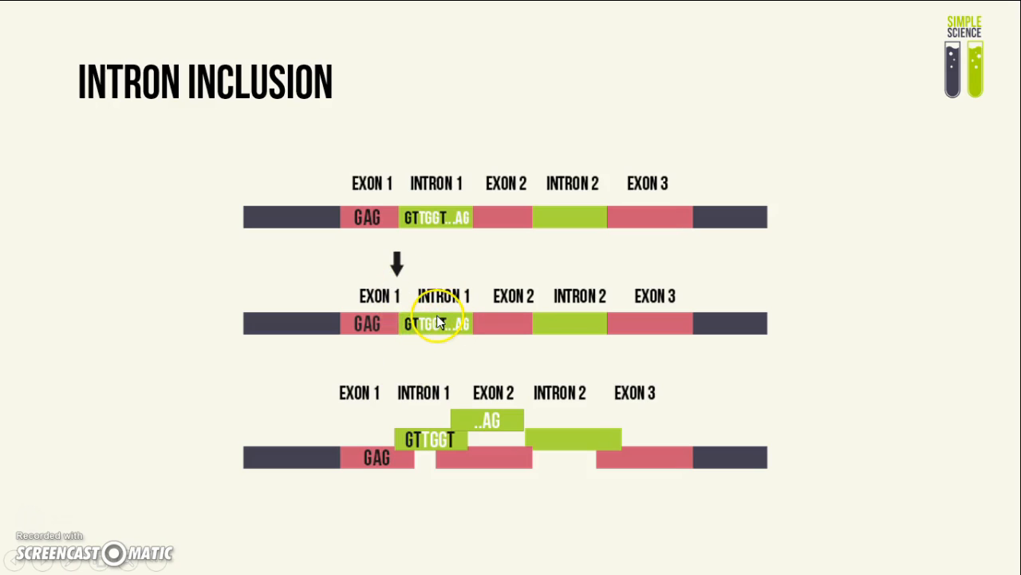
mouse_move(423, 466)
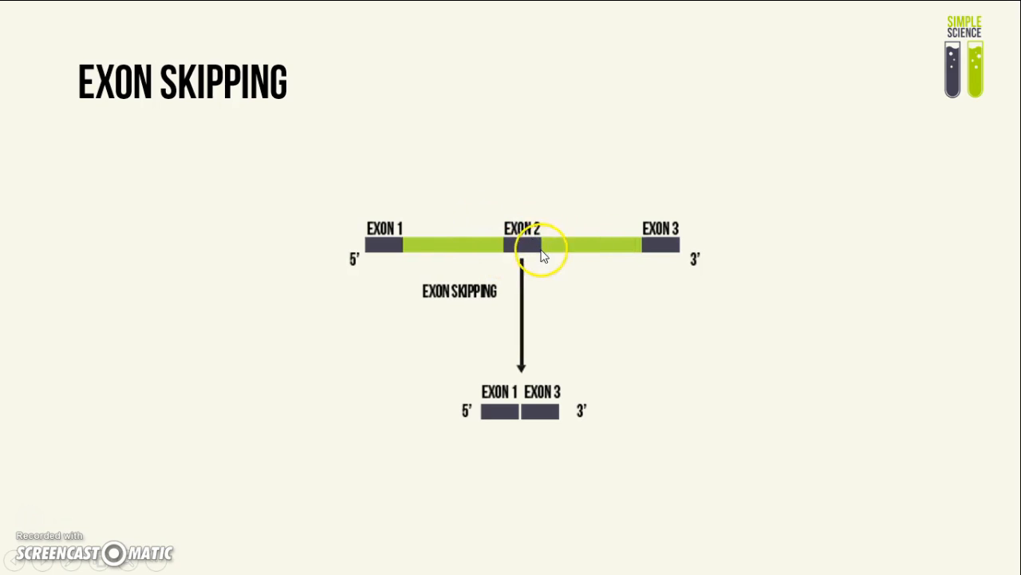
mouse_move(556, 243)
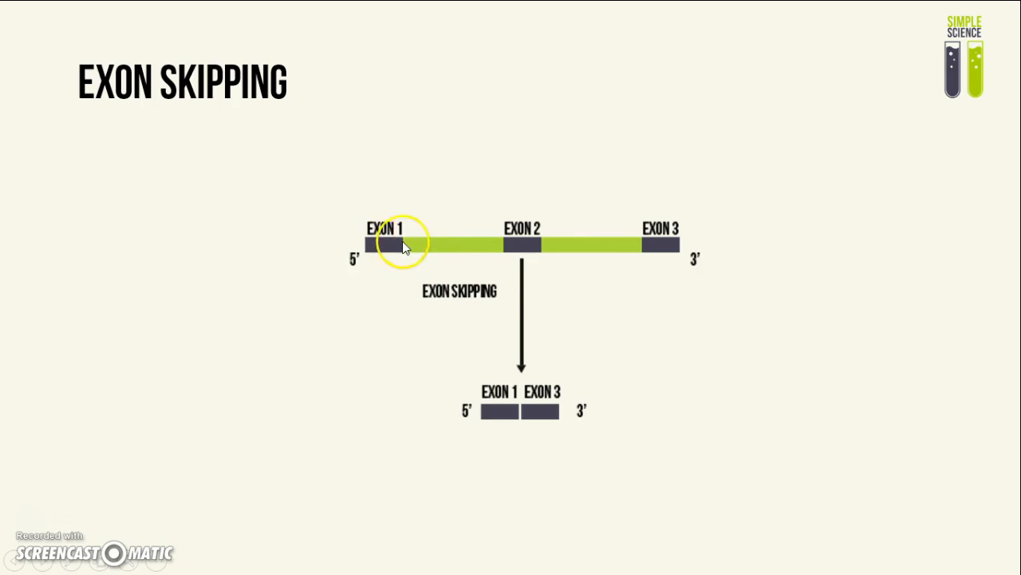
mouse_move(590, 303)
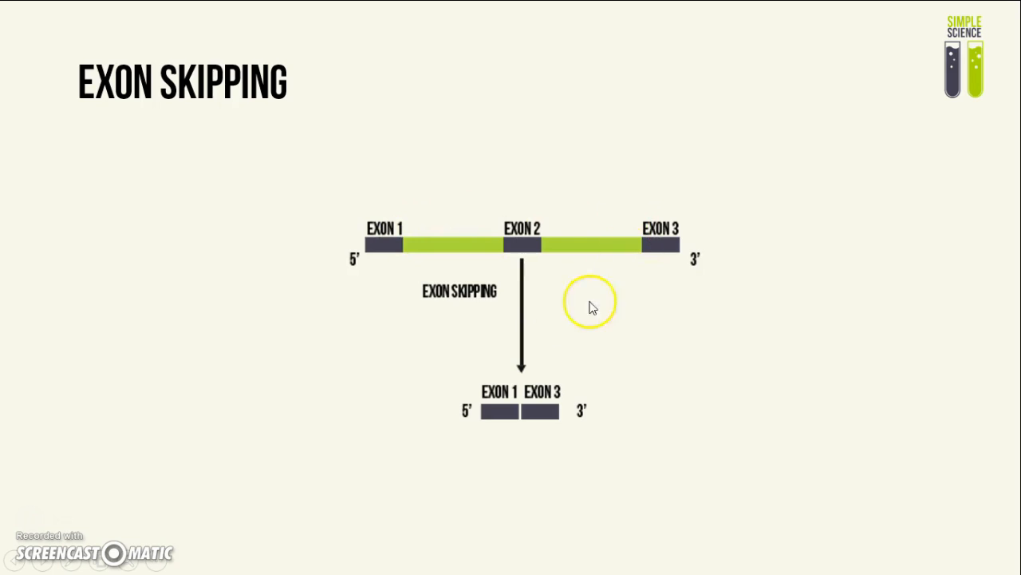
mouse_move(412, 249)
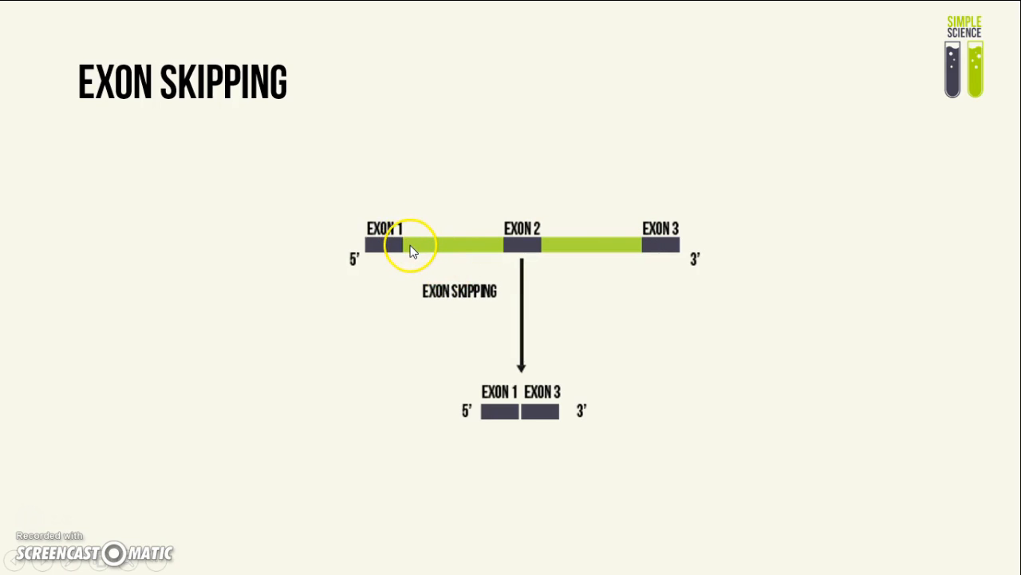
mouse_move(632, 262)
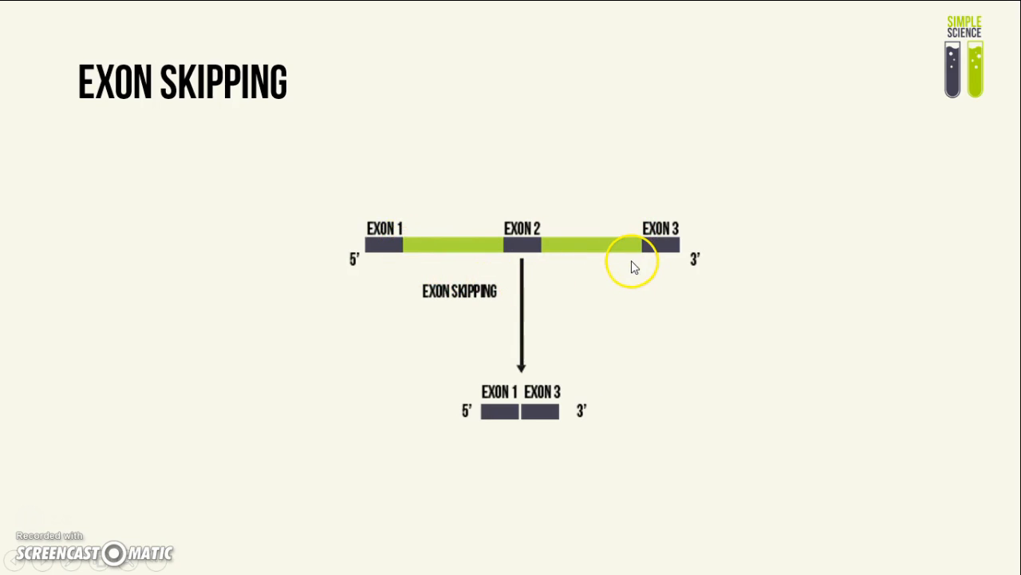
mouse_move(493, 233)
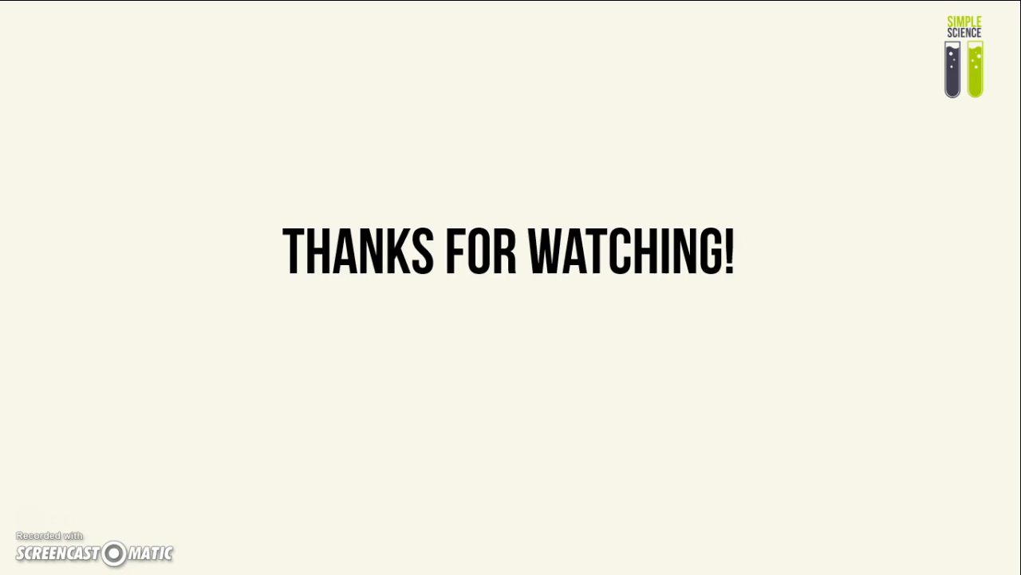
Advance the slideshow to the closing 'Thanks for Watching!' slide
left_click(192, 466)
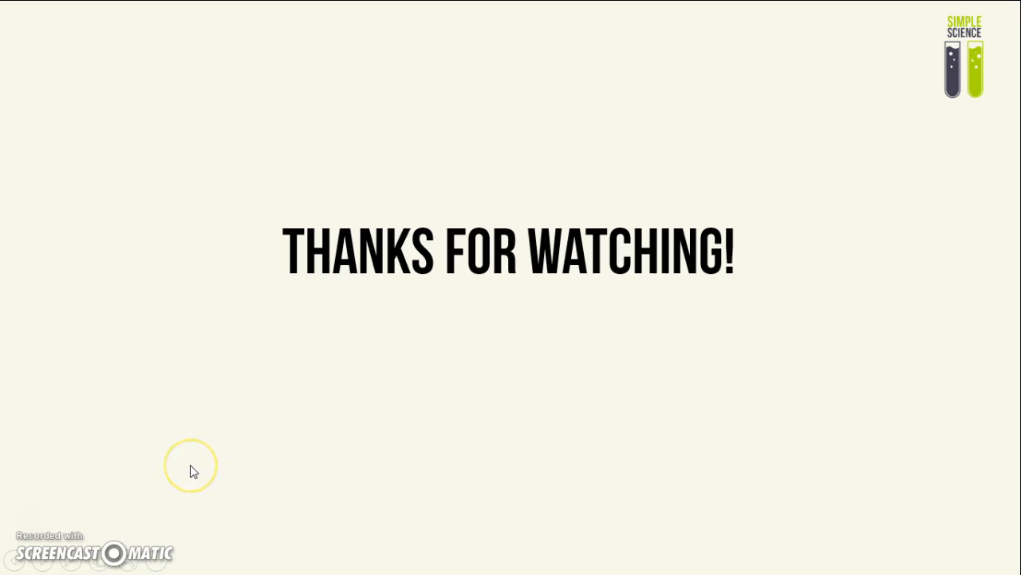
mouse_move(8, 523)
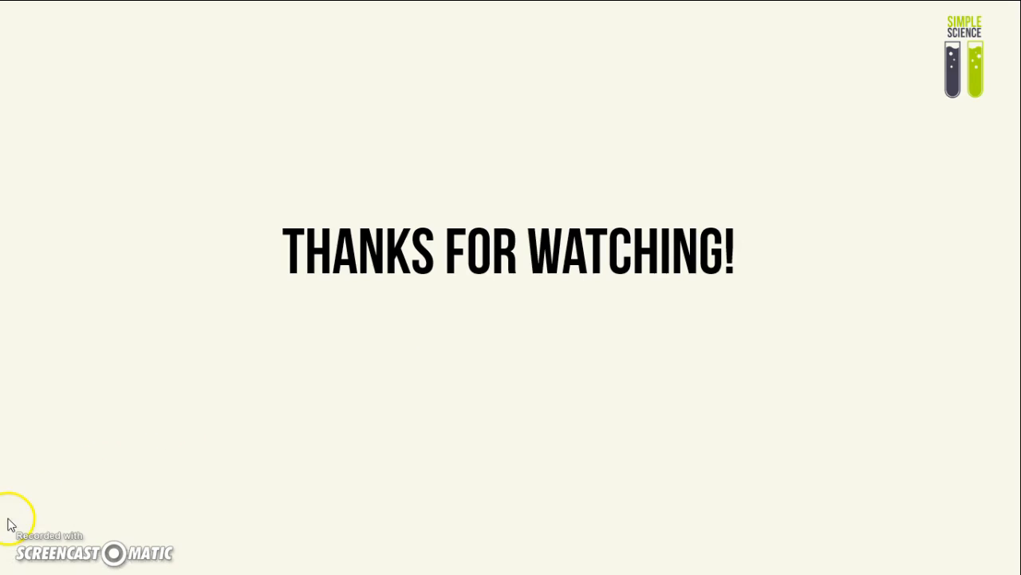